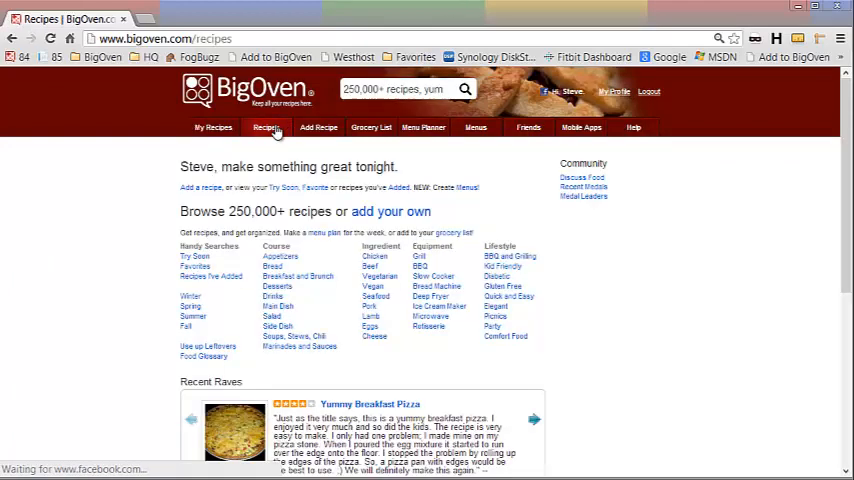
# - Go to Add Recipe and open the point-and-click text import page
pyautogui.click(318, 127)
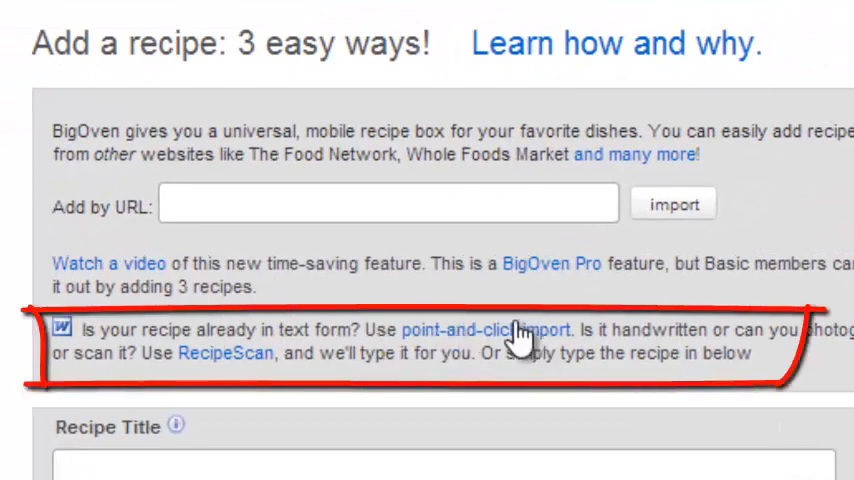
pyautogui.moveTo(470, 343)
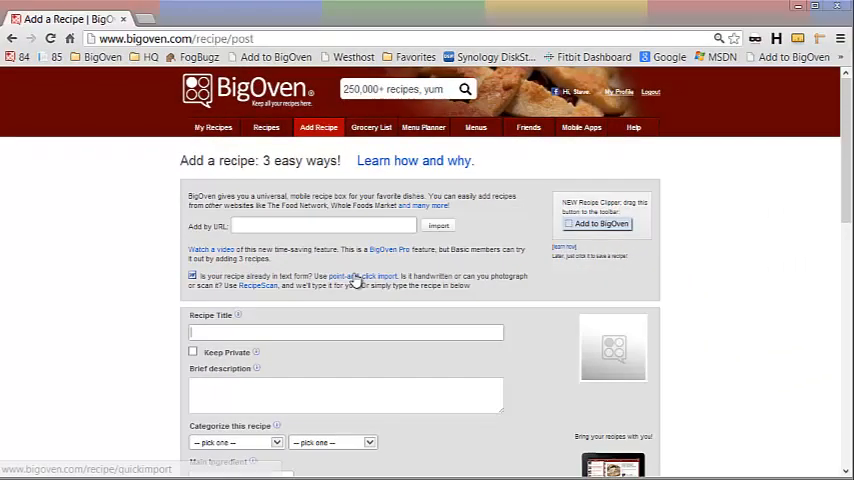
pyautogui.click(362, 276)
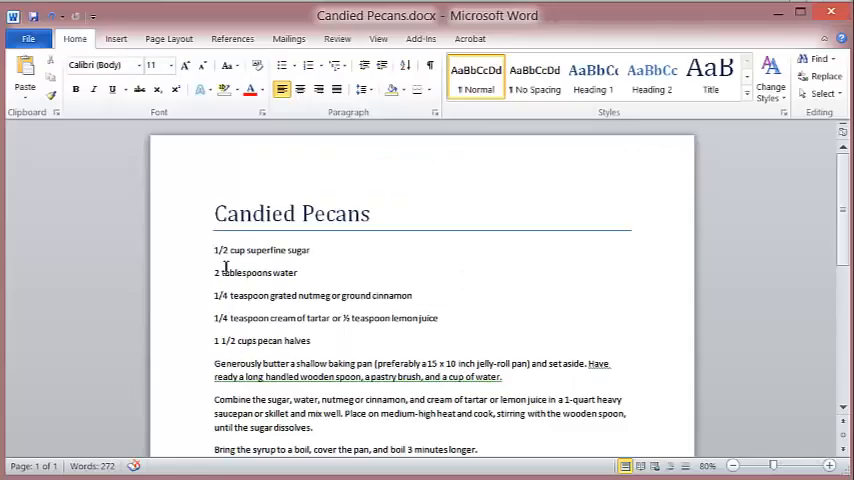
# - Scroll through the Candied Pecans Word document to review the recipe text
pyautogui.scroll(-3)
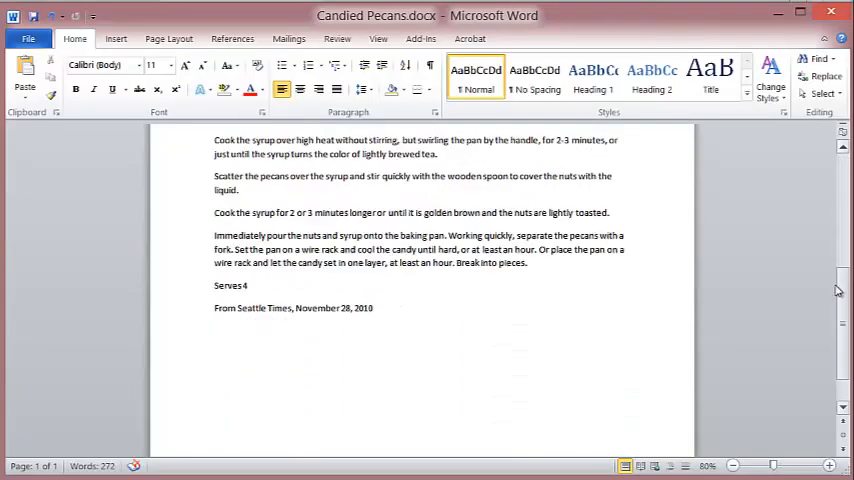
pyautogui.scroll(3)
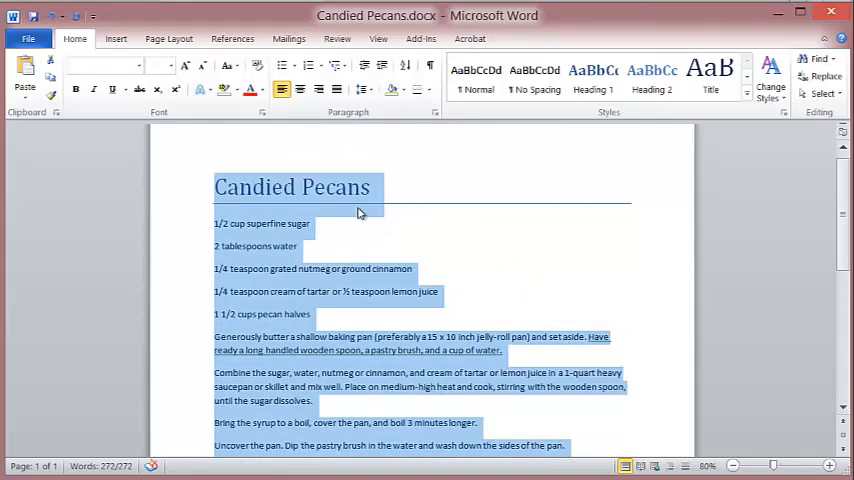
pyautogui.moveTo(360, 213)
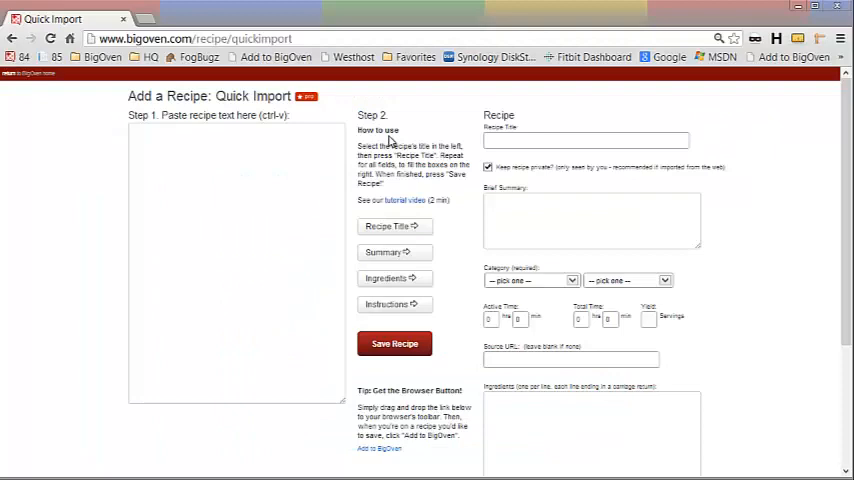
# - Return to Add a Recipe and open the point-and-click Quick Import page
pyautogui.scroll(-3)
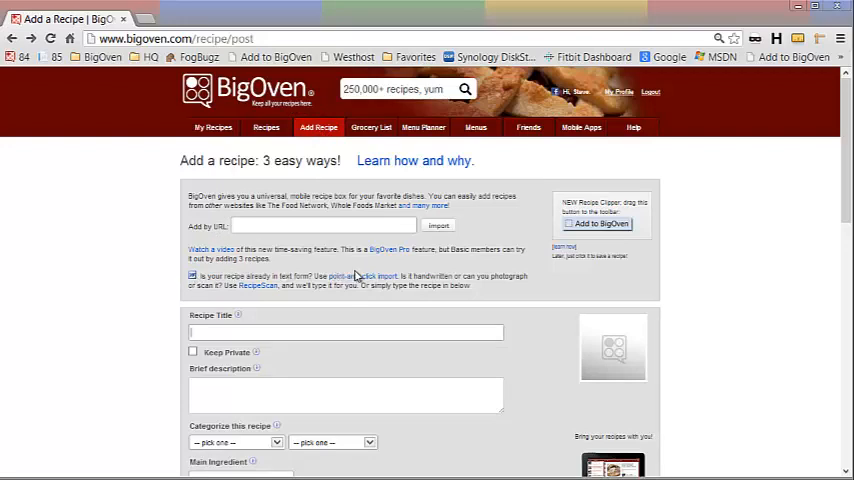
pyautogui.click(388, 276)
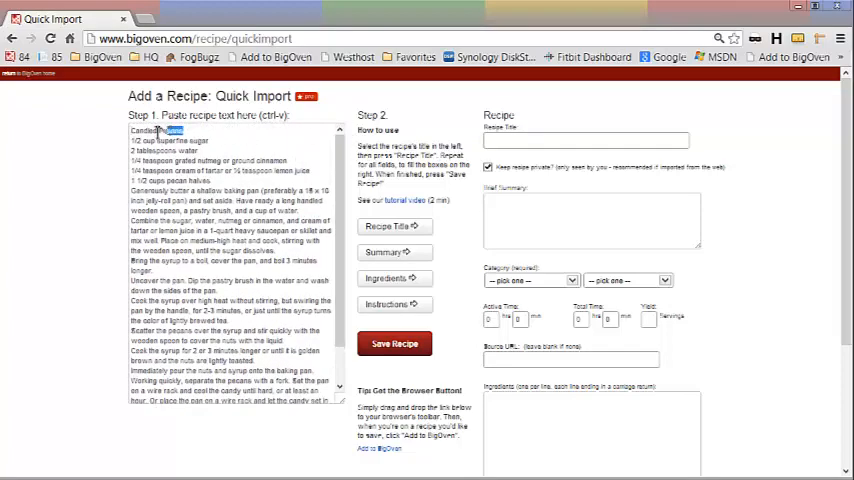
# - Send 'Candied Pecans' to Recipe Title and select the five ingredient lines for Ingredients
pyautogui.doubleClick(156, 130)
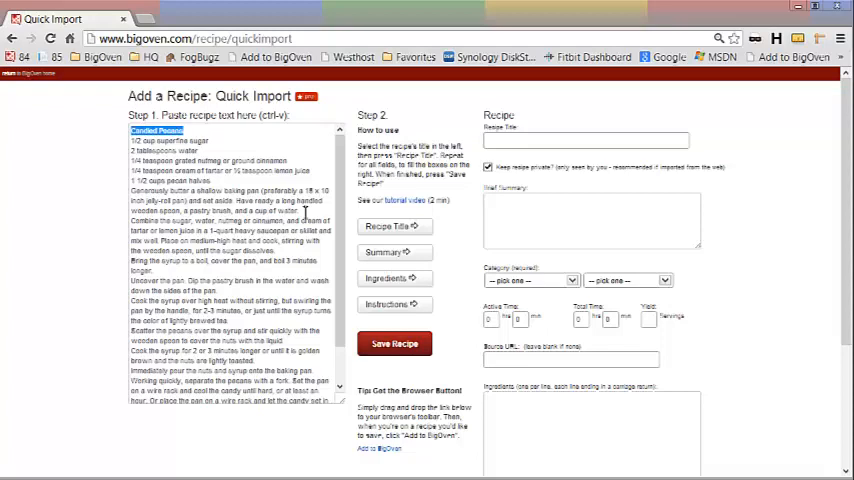
pyautogui.click(390, 225)
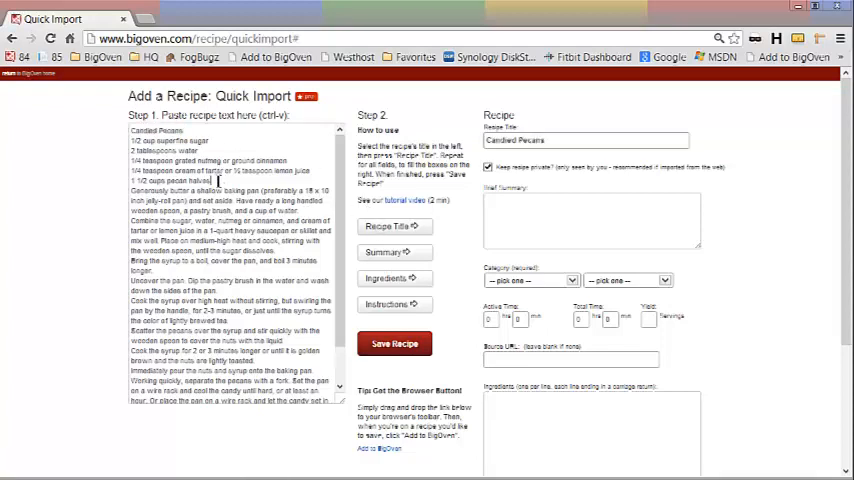
pyautogui.moveTo(130, 141); pyautogui.dragTo(220, 181)
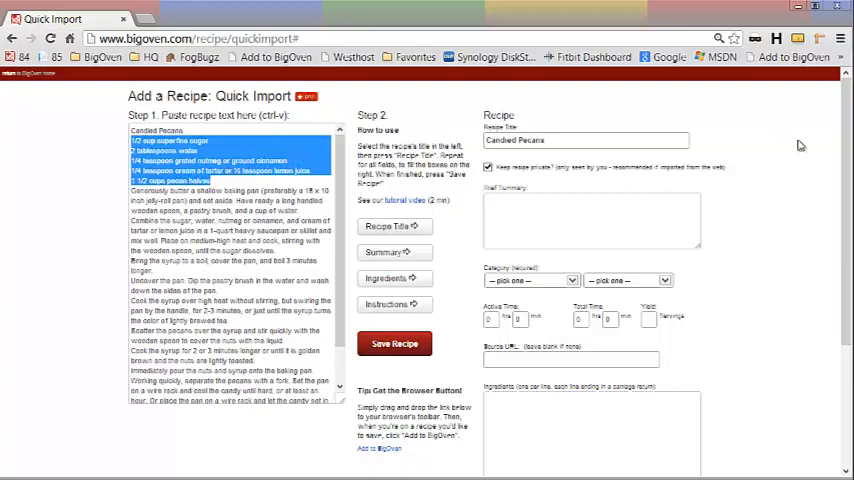
pyautogui.scroll(-3)
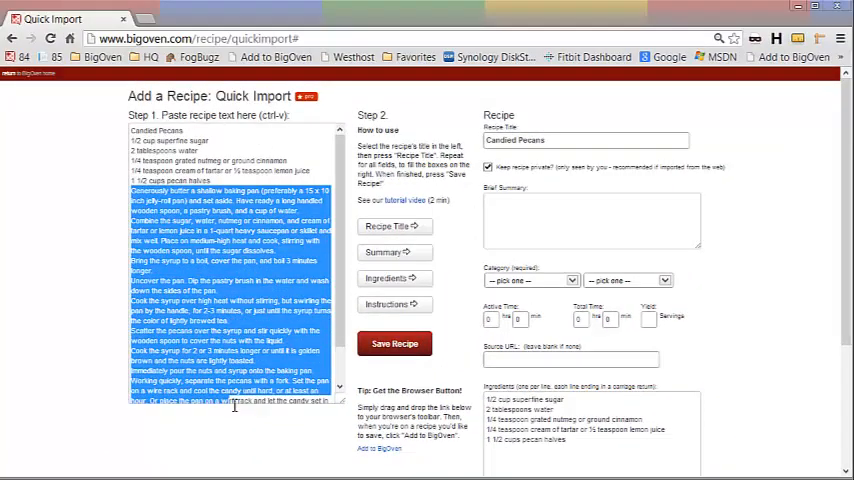
pyautogui.scroll(-3)
pyautogui.write('4')
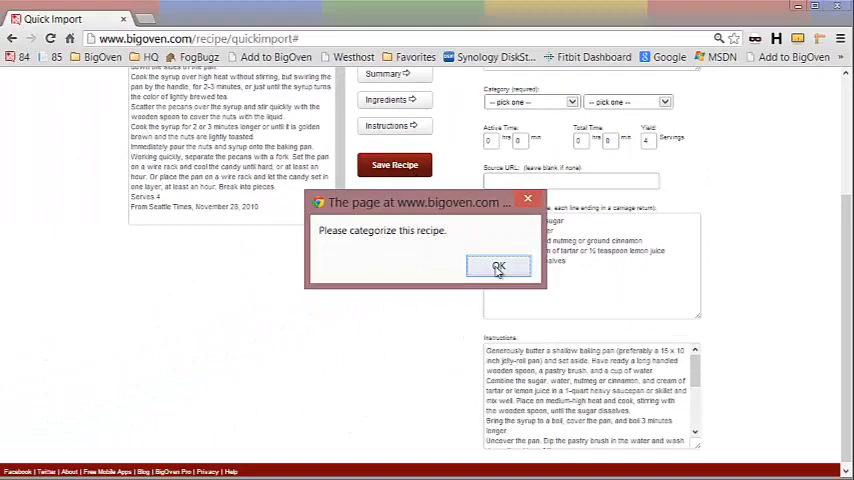
# - Categorize Candied Pecans under Appetizers › Nuts and Seeds and save the recipe
pyautogui.click(499, 267)
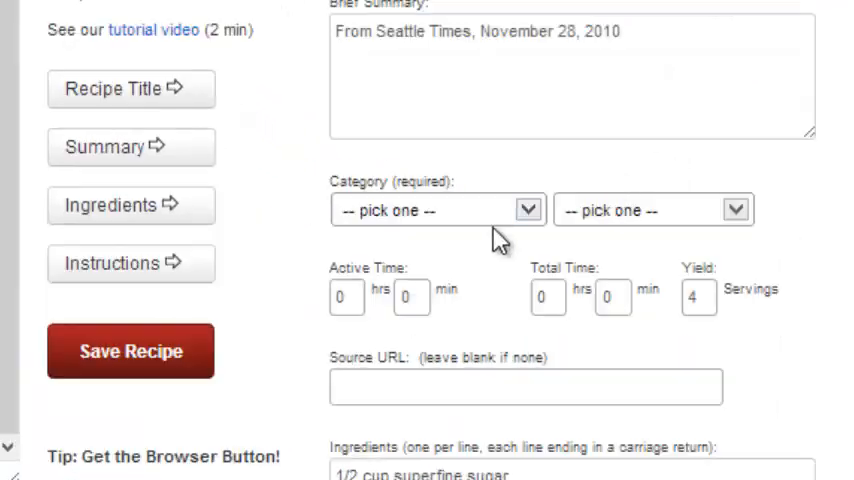
pyautogui.click(437, 210)
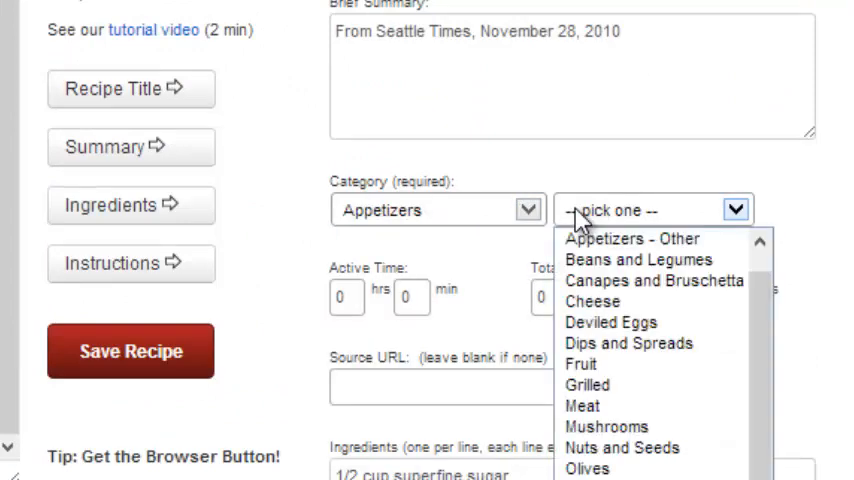
pyautogui.moveTo(624, 447)
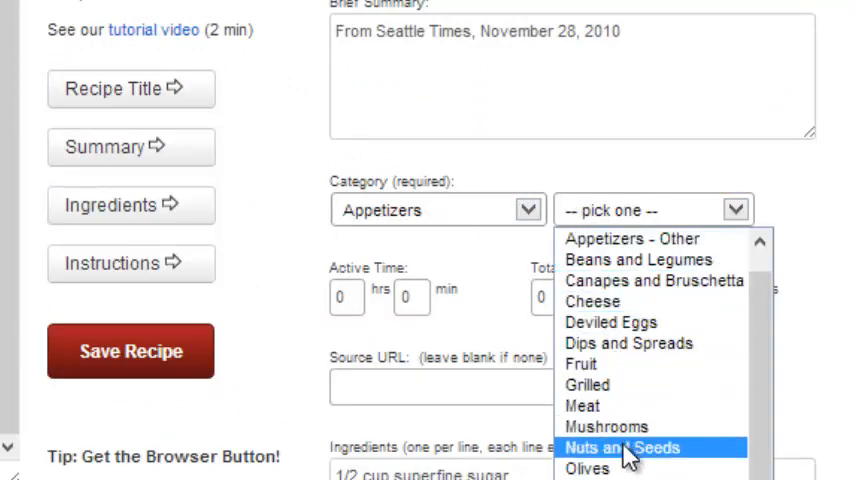
pyautogui.click(622, 447)
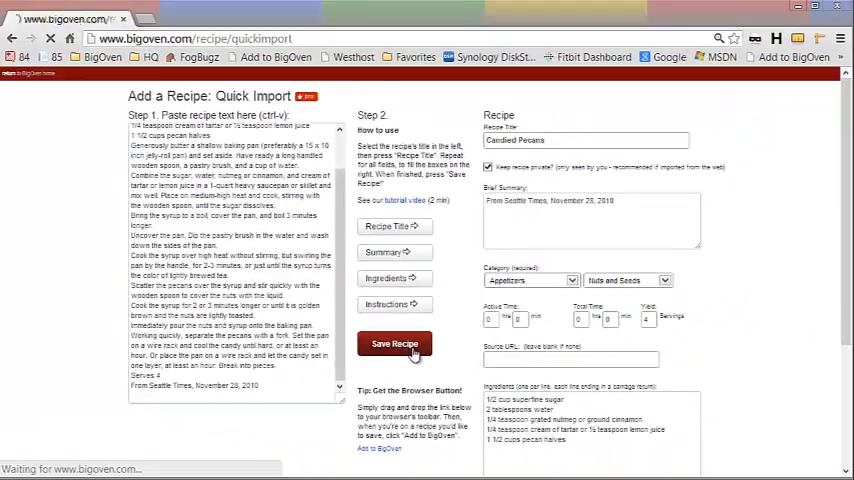
pyautogui.click(395, 344)
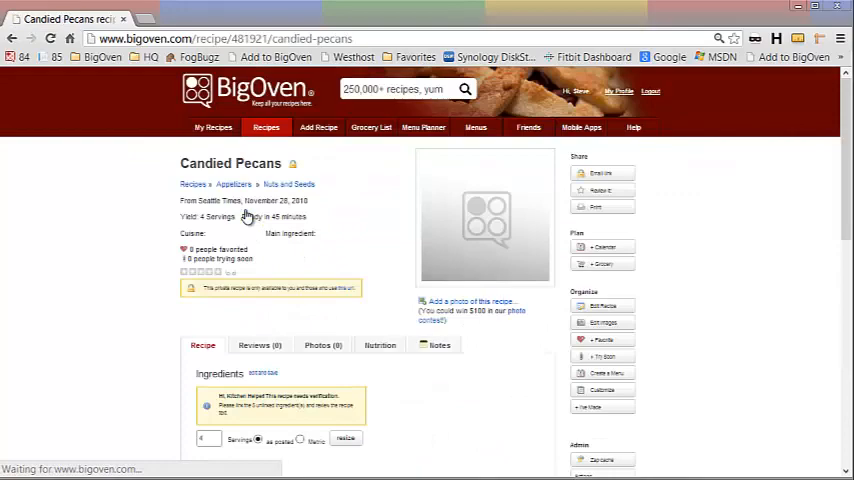
# - Scroll the saved Candied Pecans page to review its five ingredients and steps
pyautogui.scroll(-3)
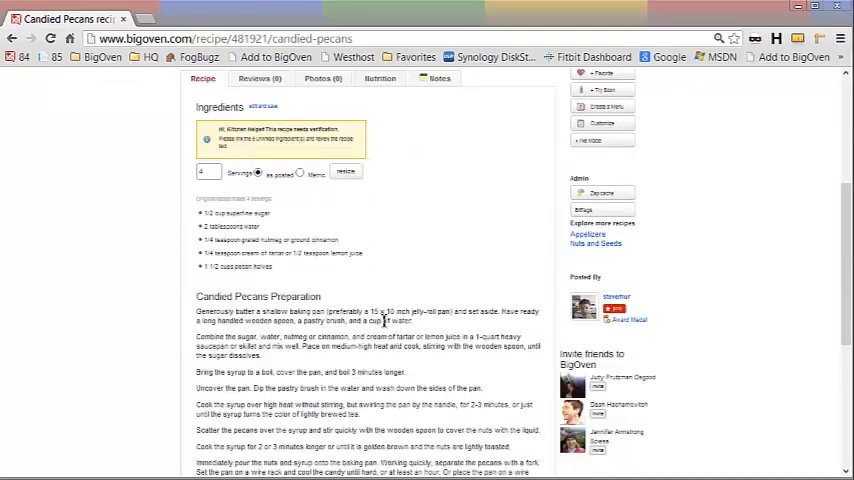
pyautogui.scroll(3)
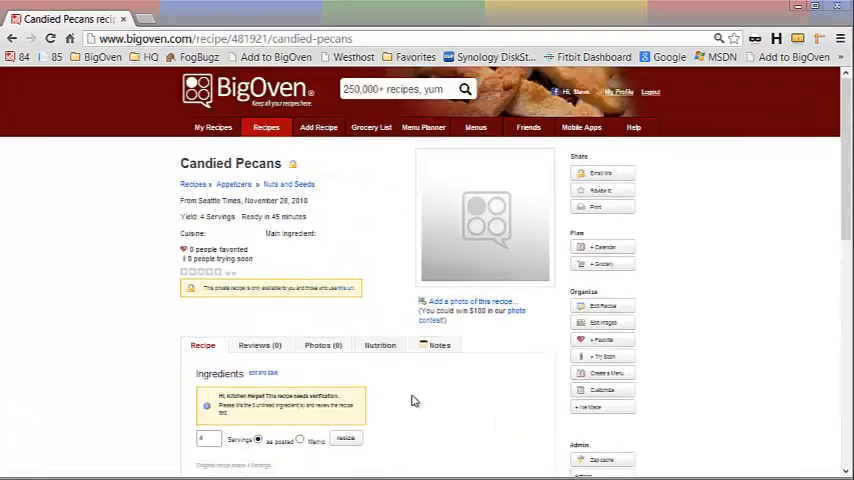
pyautogui.scroll(-3)
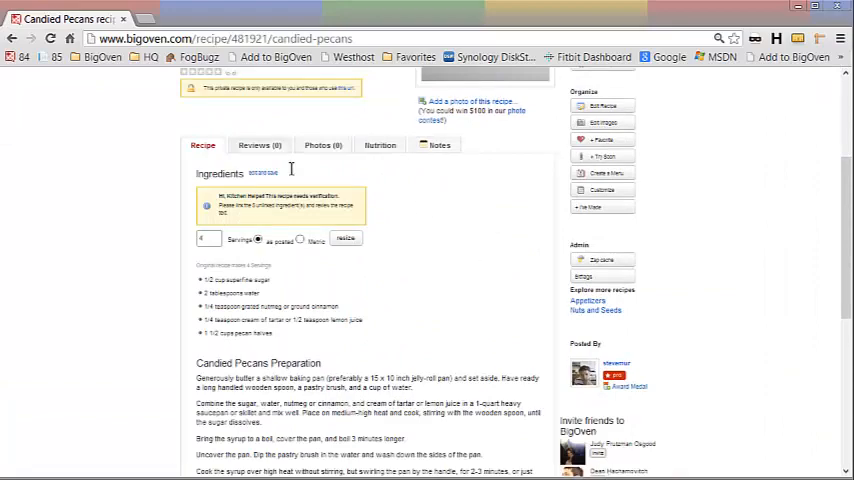